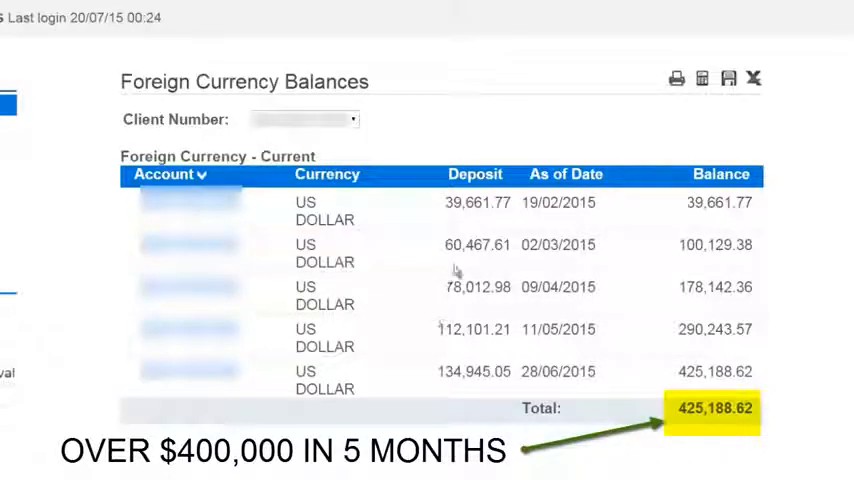
mouse_move(685, 210)
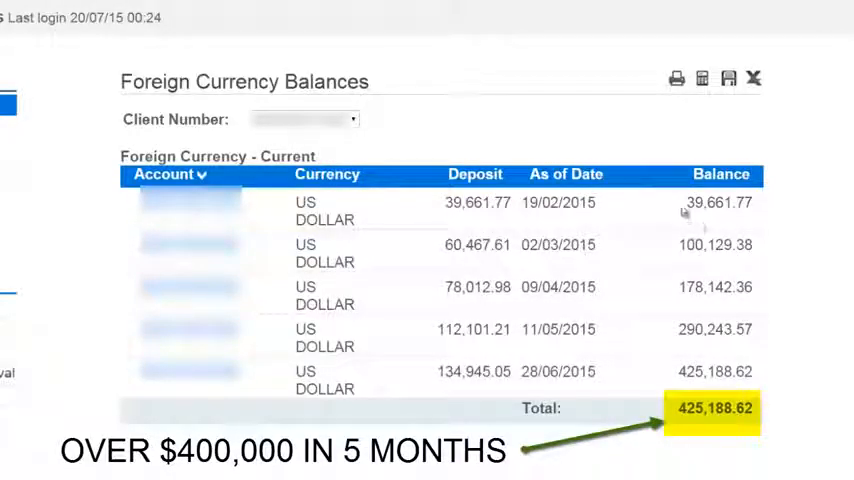